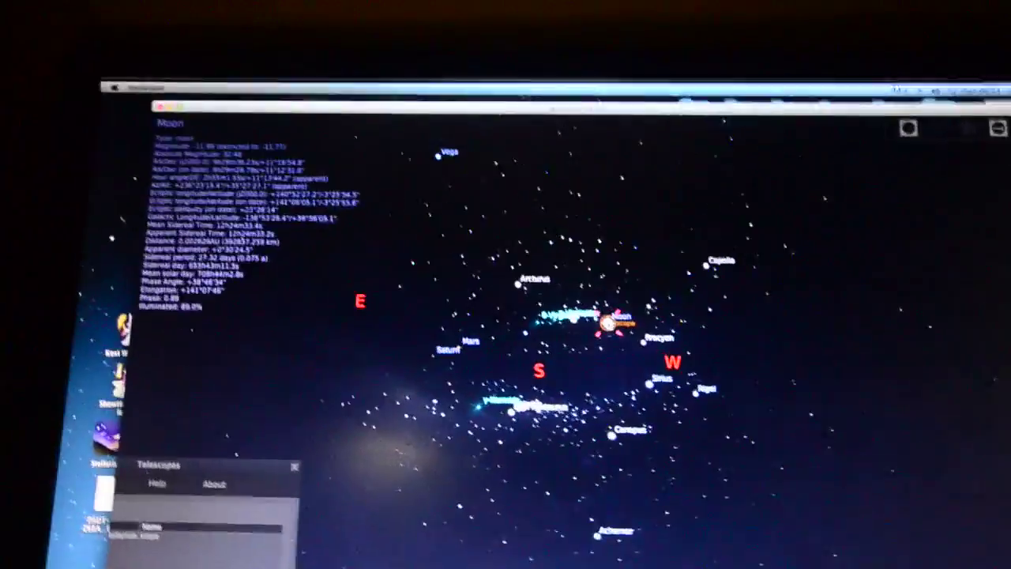
# - Select the star Arcturus in the sky view to show its star details
pyautogui.click(514, 251)
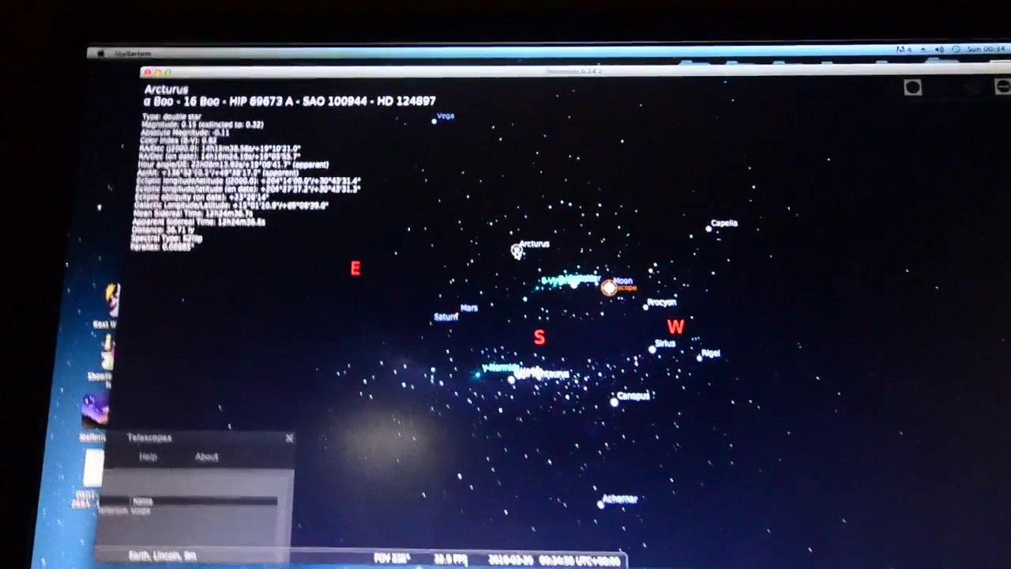